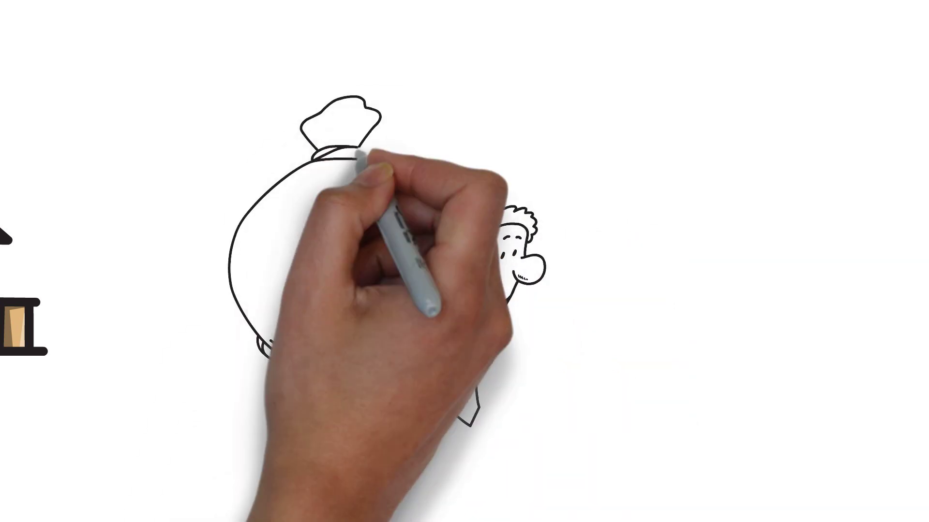
{"action": "mouse_move", "coordinate": [642, 310]}
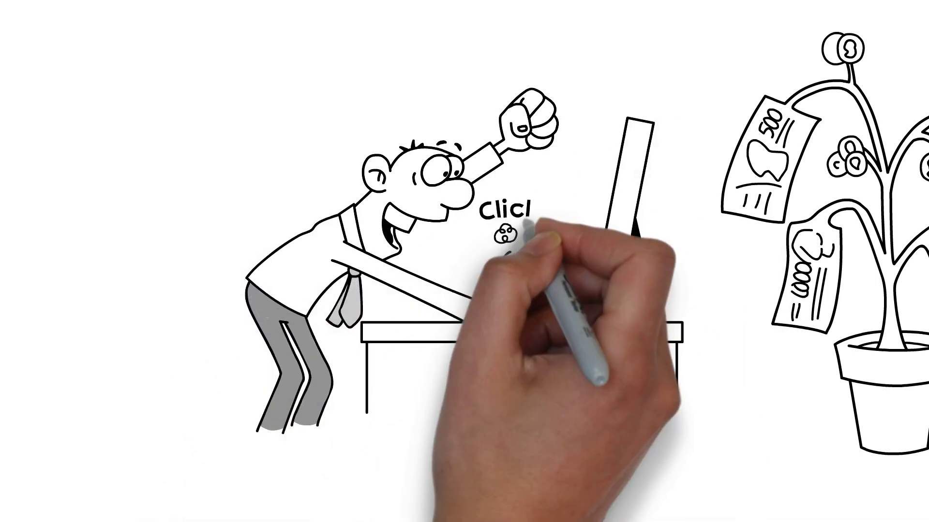
{"action": "scroll", "scroll_direction": "down", "scroll_amount": 3}
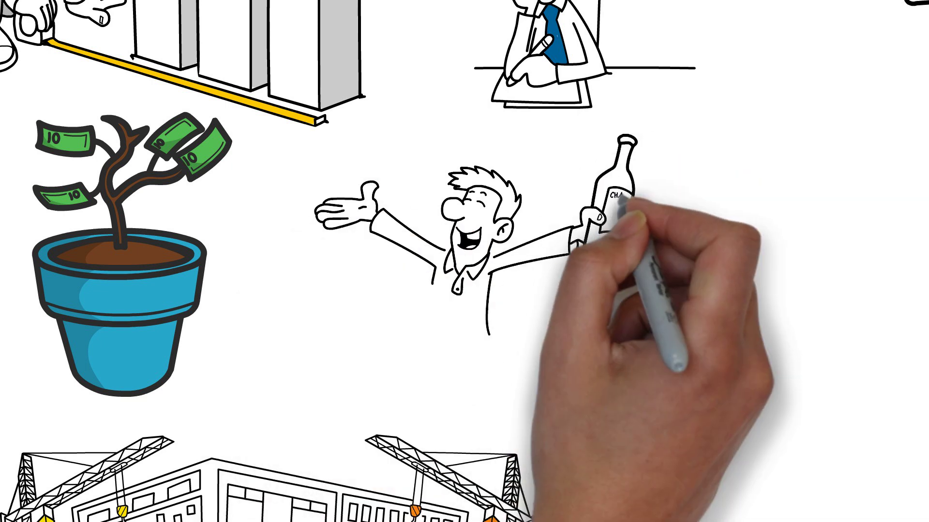
{"action": "mouse_move", "coordinate": [249, 234]}
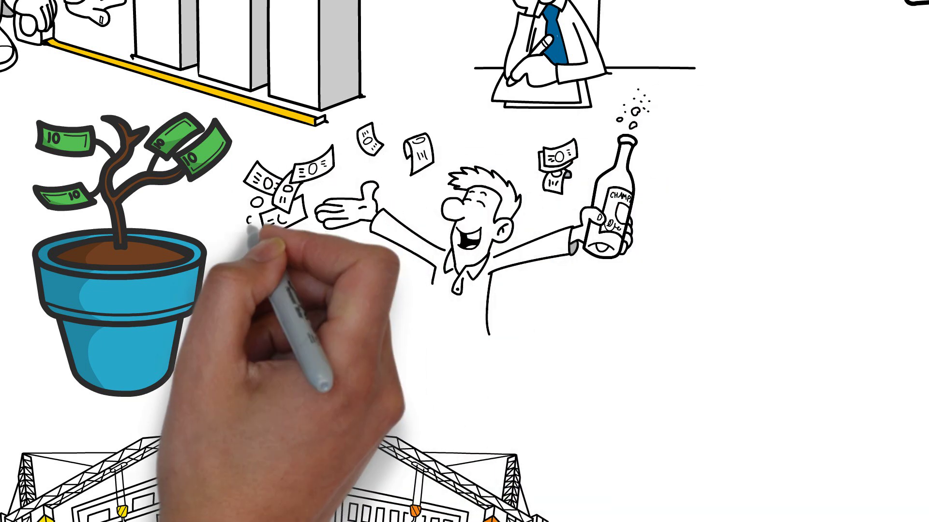